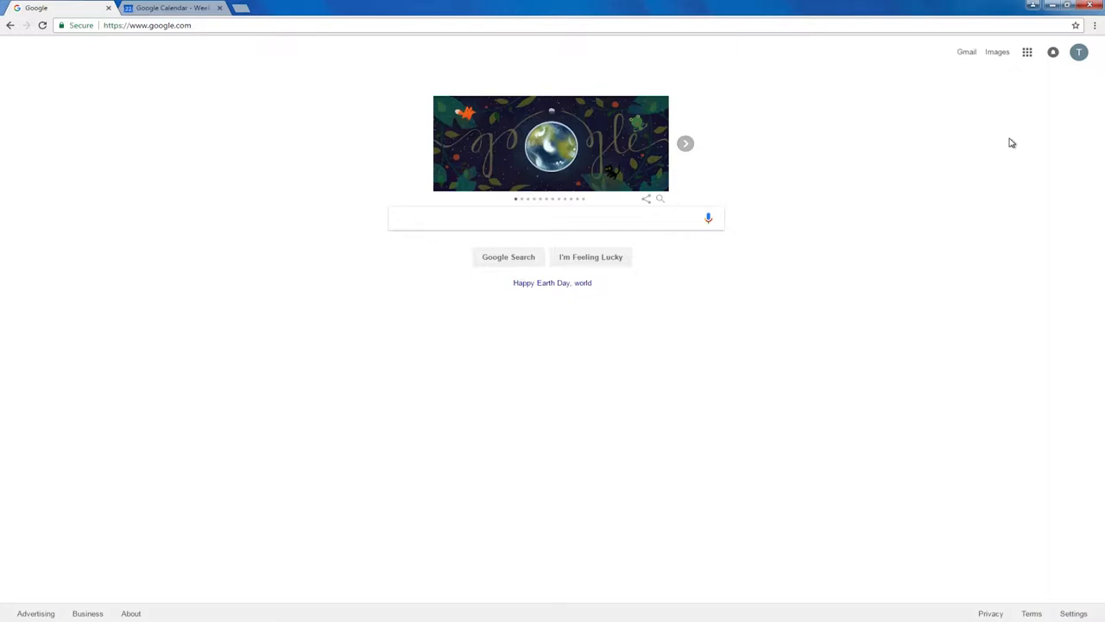
Step: Start a fresh browser tab for Google Calendar
click(1026, 52)
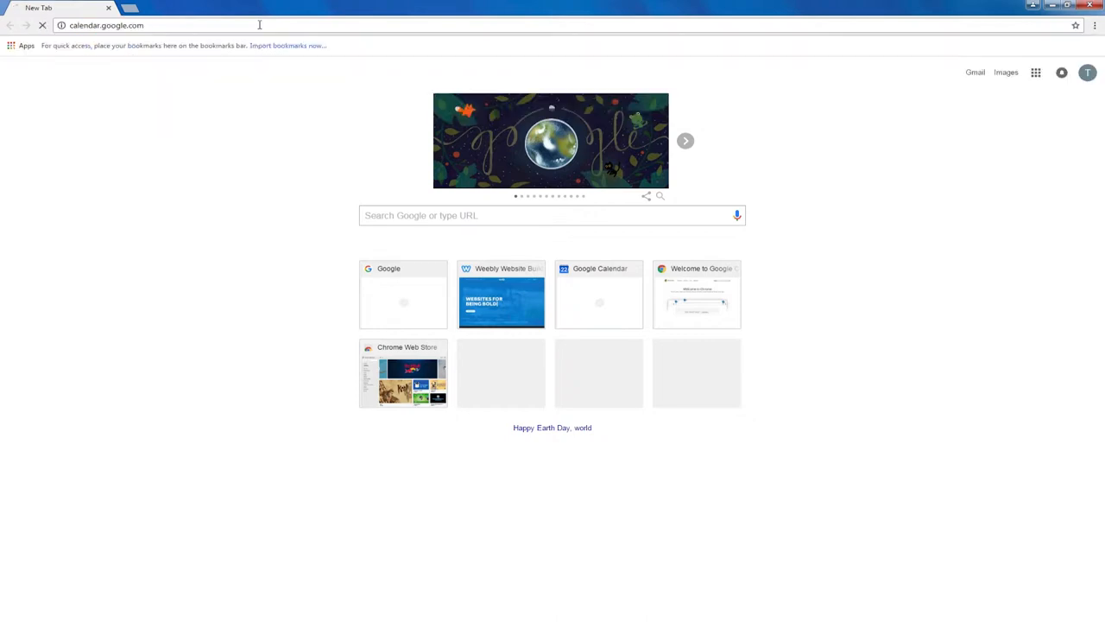
Step: Load Google Calendar, switch through Day and Week to Month view, and go back to March 2017
key(Enter)
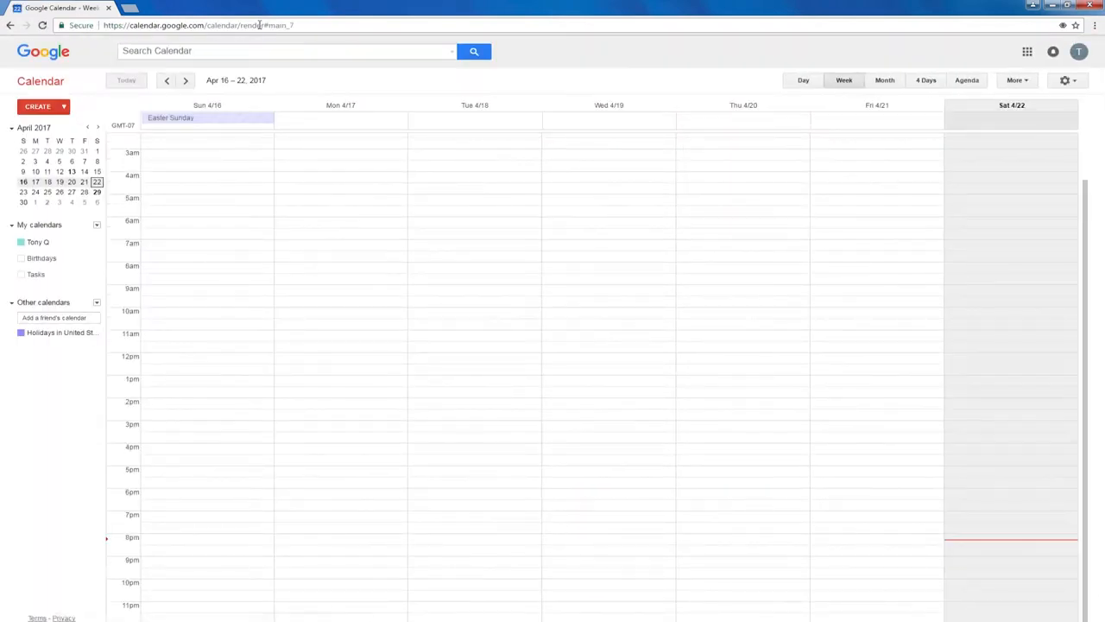
click(803, 81)
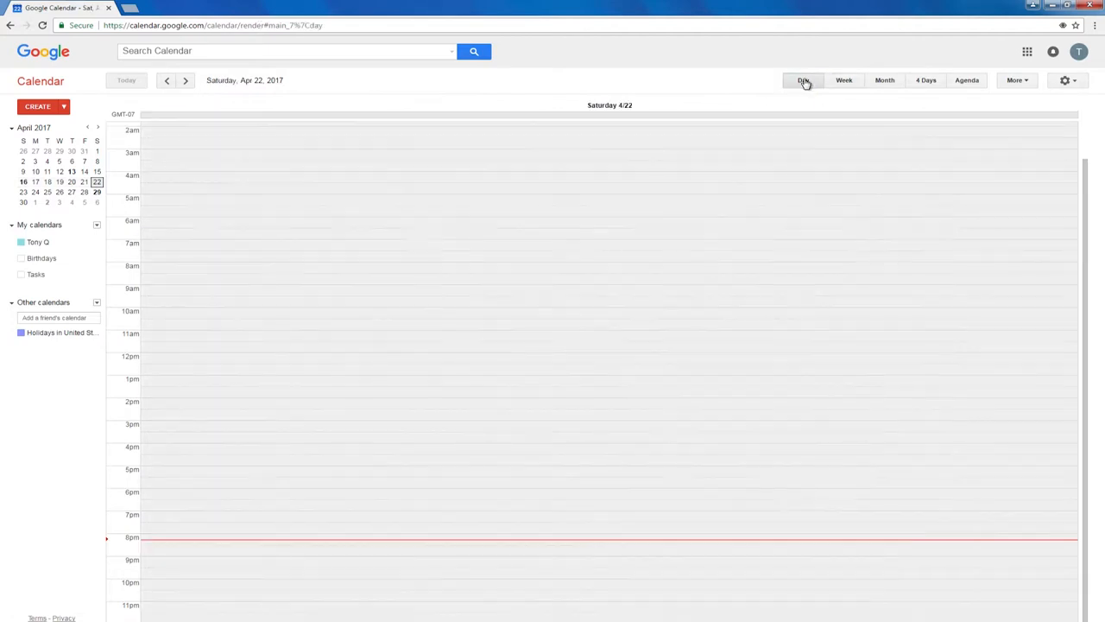
mouse_move(842, 81)
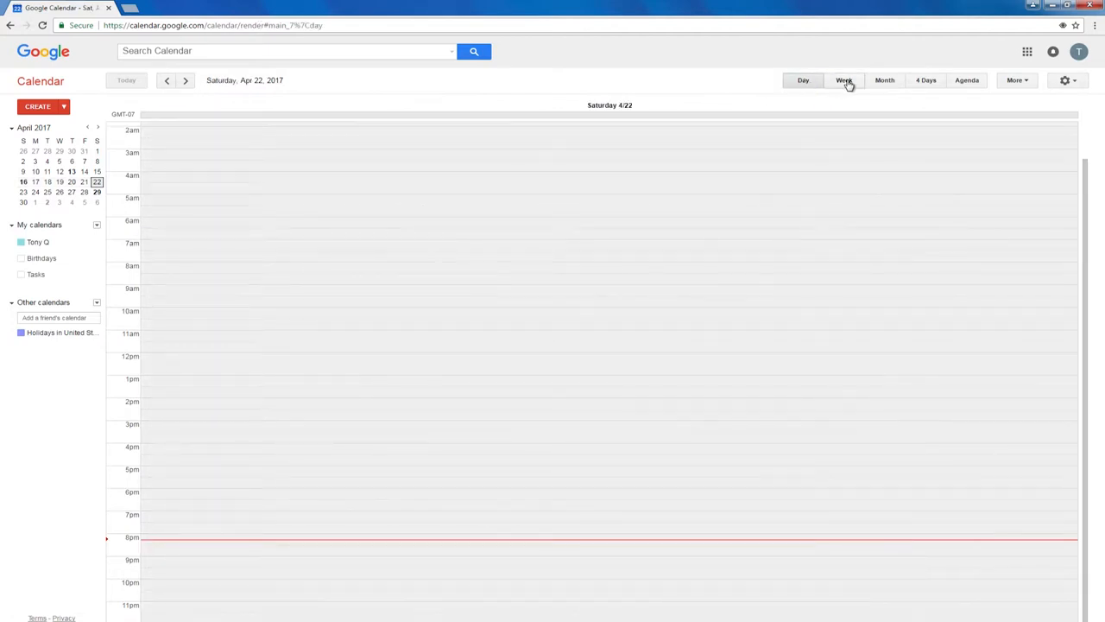
click(843, 81)
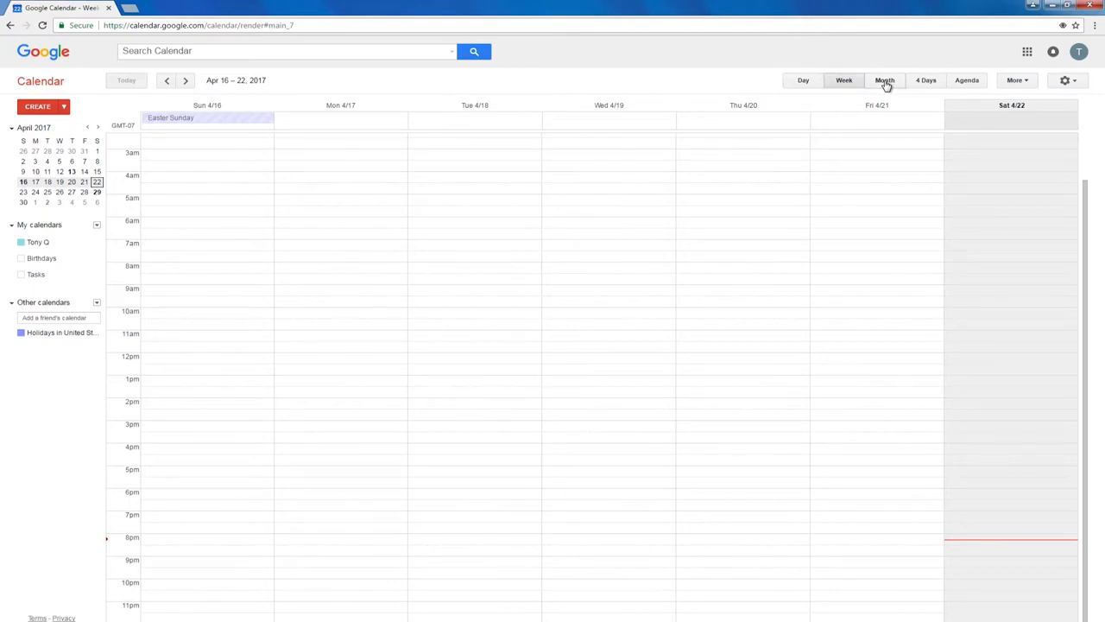
click(884, 82)
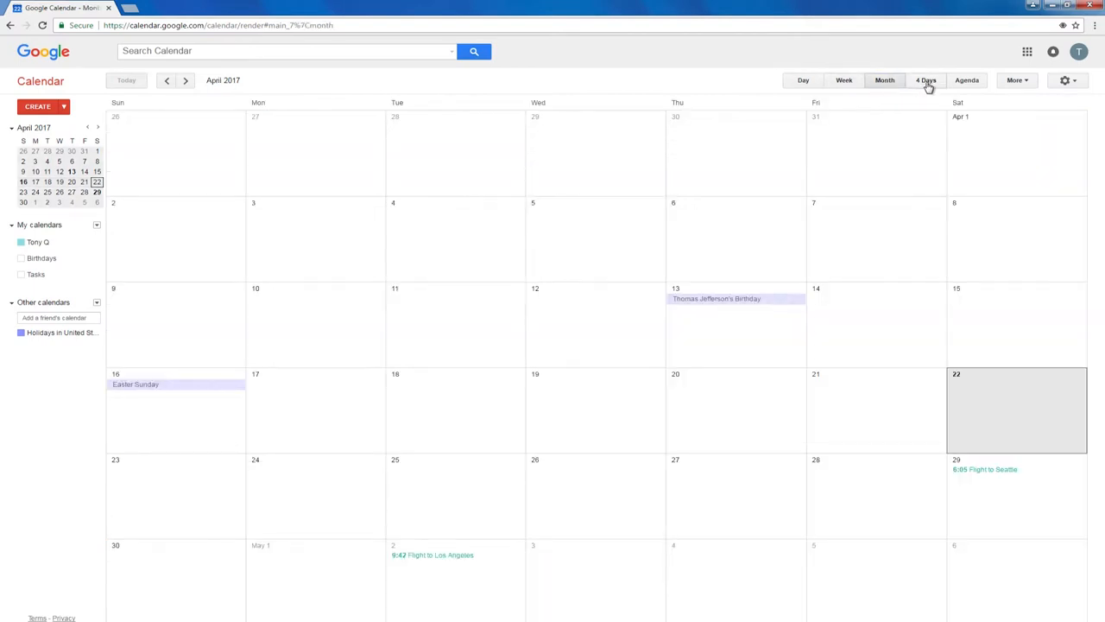
click(166, 80)
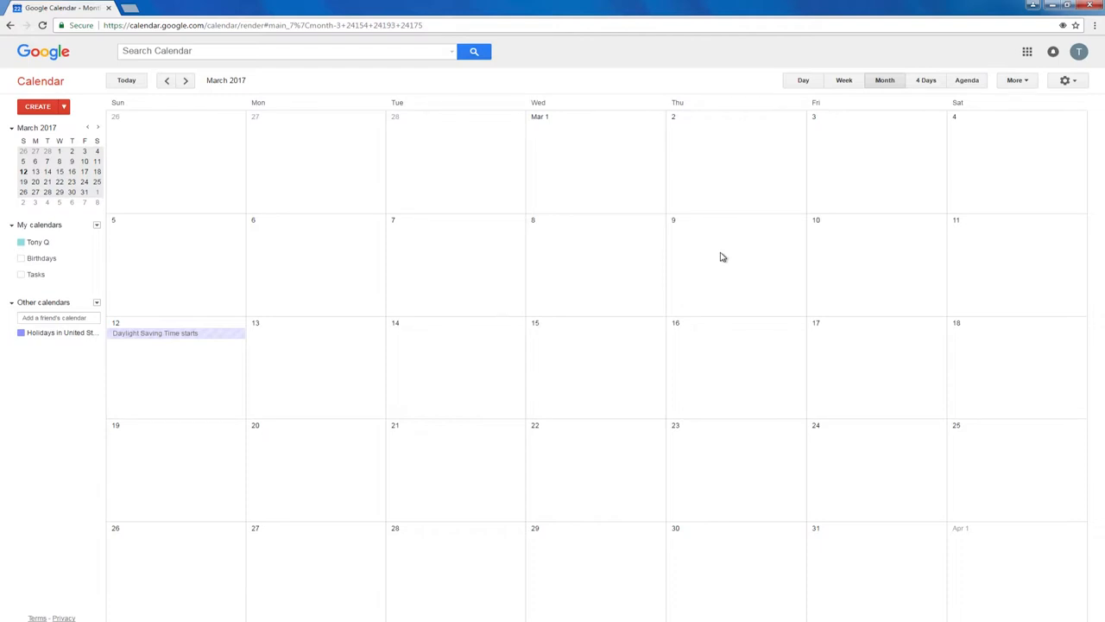
Step: Create a '2pm Doctor' event on Thursday March 16
click(735, 363)
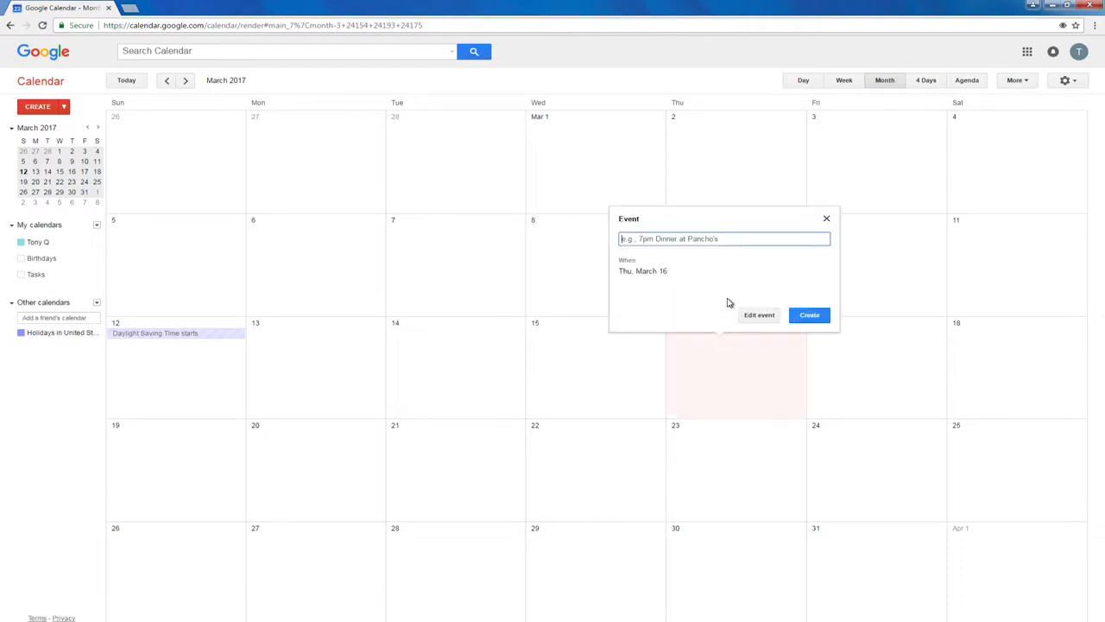
text(2pm D)
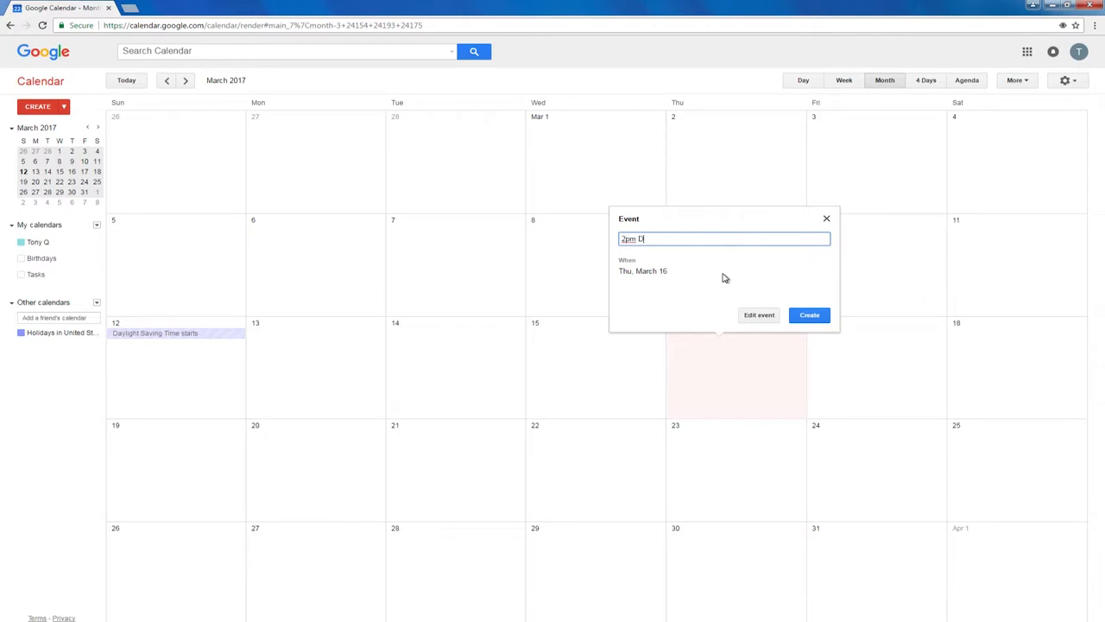
text(octor)
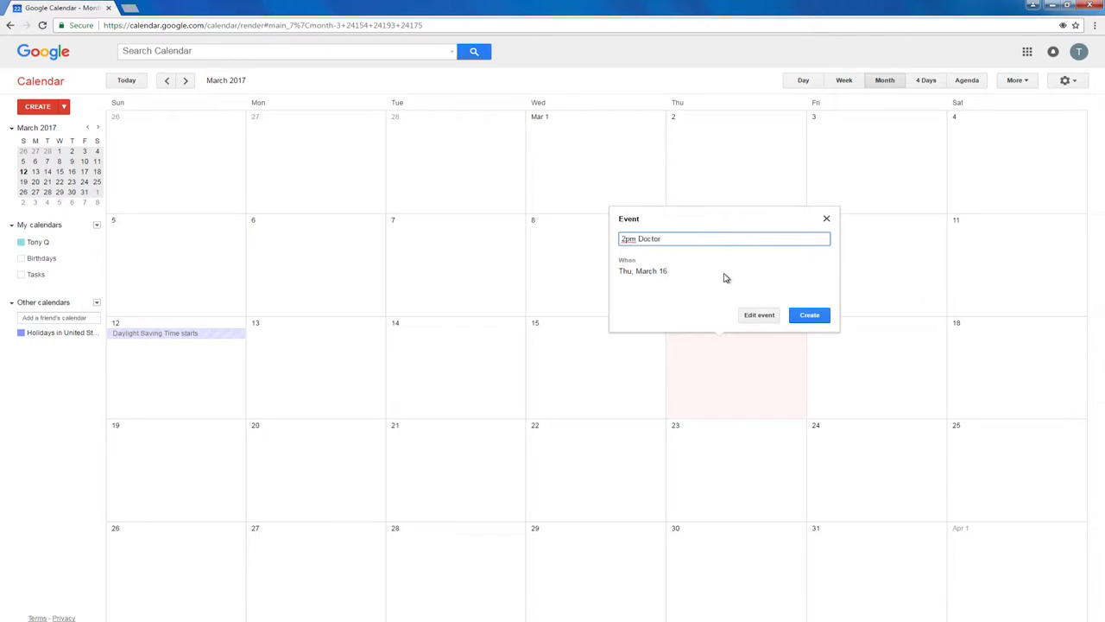
mouse_move(730, 278)
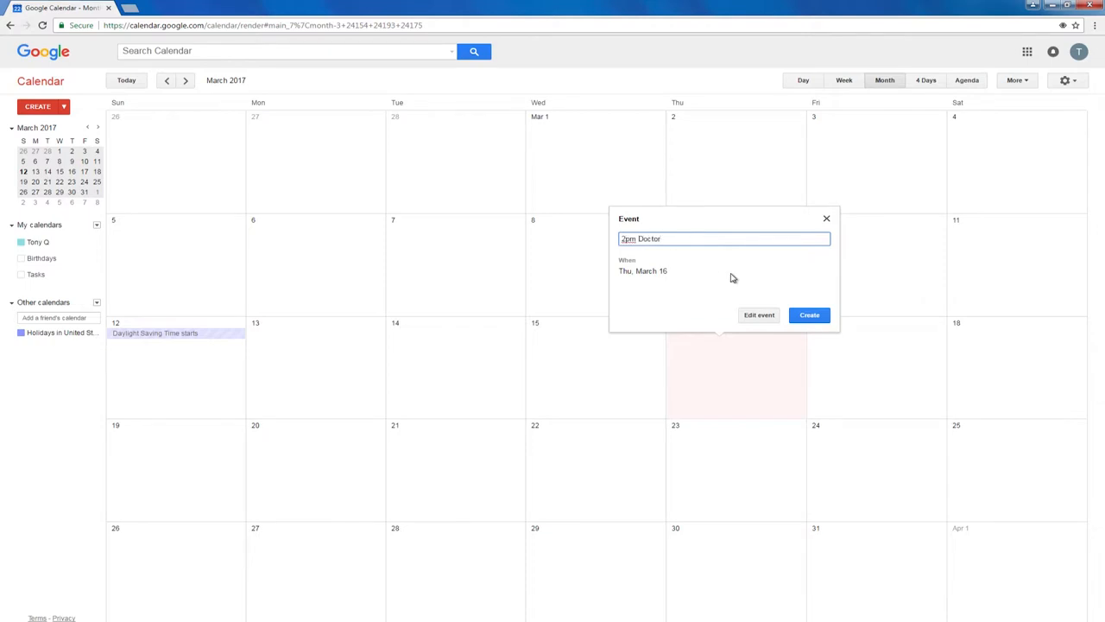
mouse_move(746, 276)
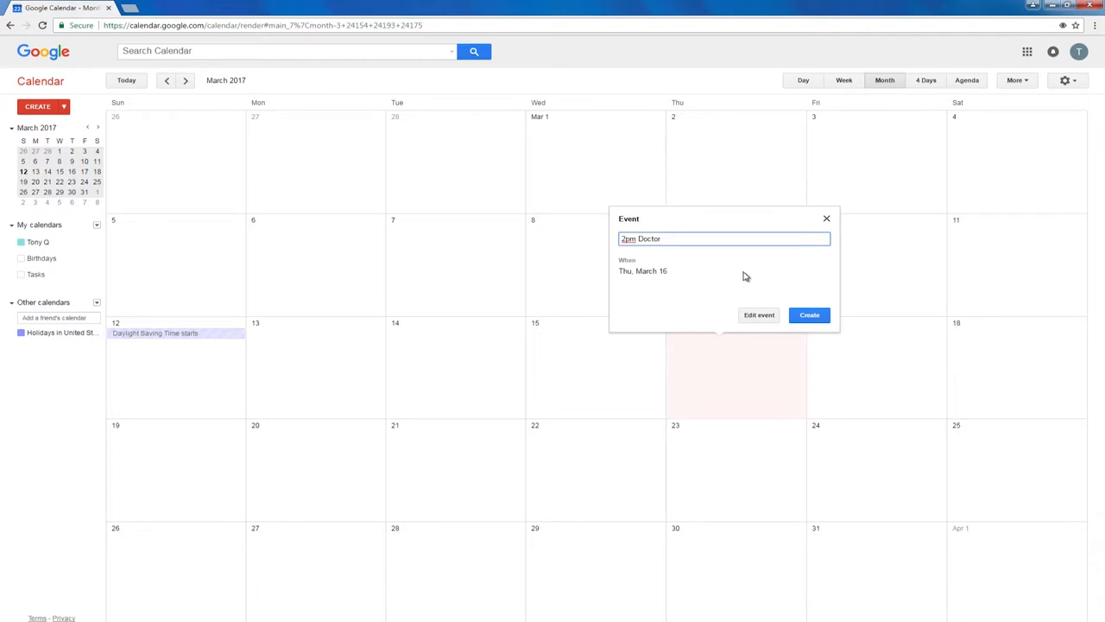
click(808, 315)
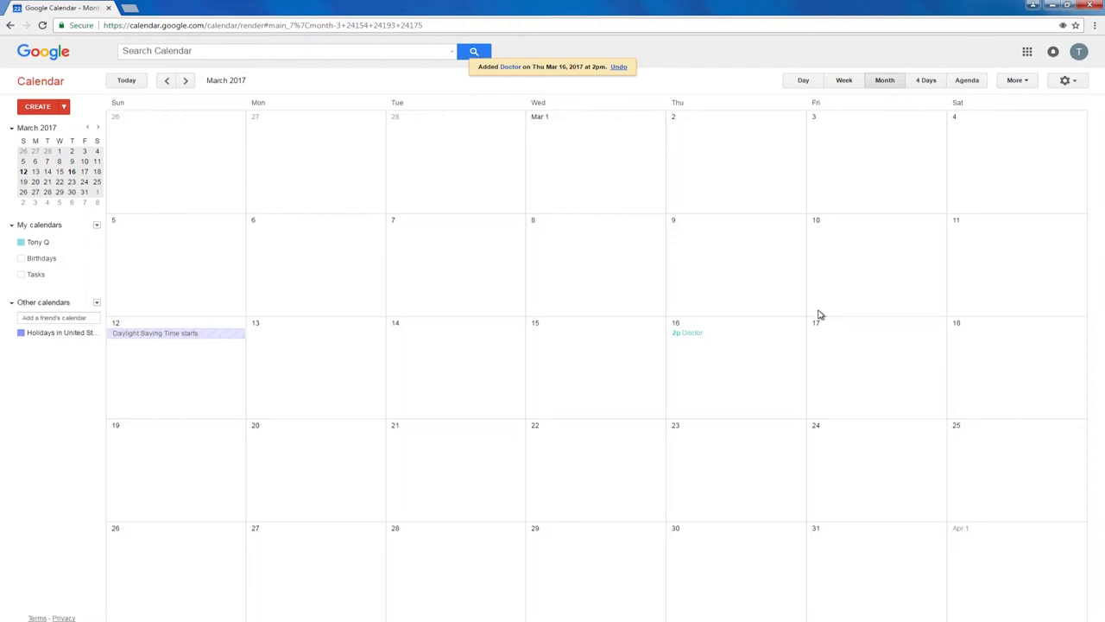
Step: Edit the Doctor event so it ends at 4:00pm, save it and check it runs 2pm–4pm
click(687, 332)
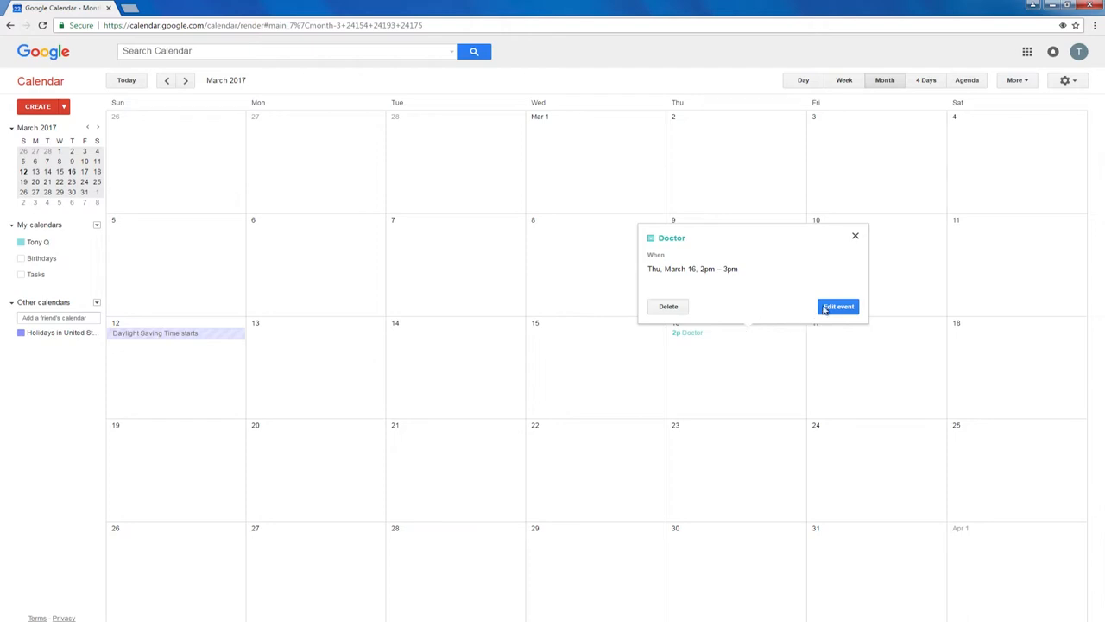
click(836, 305)
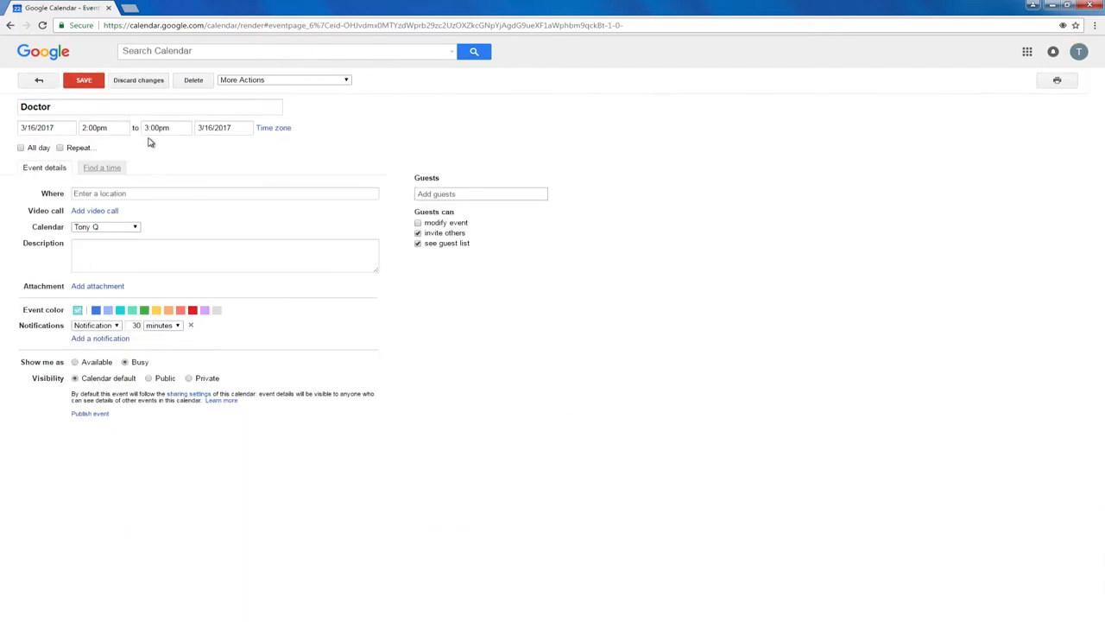
click(164, 127)
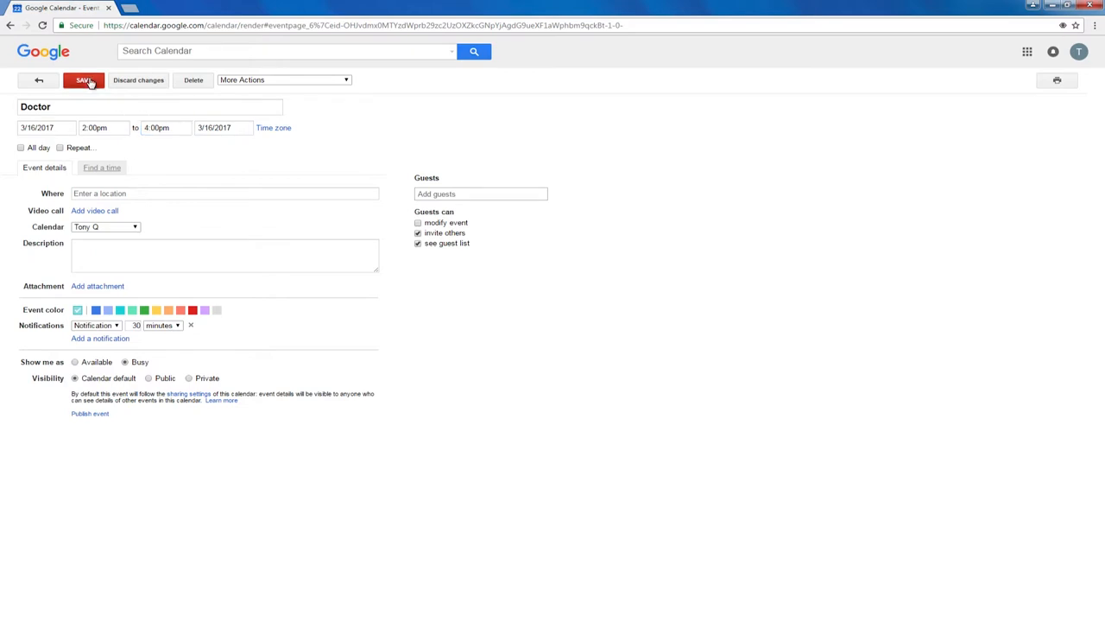
click(82, 80)
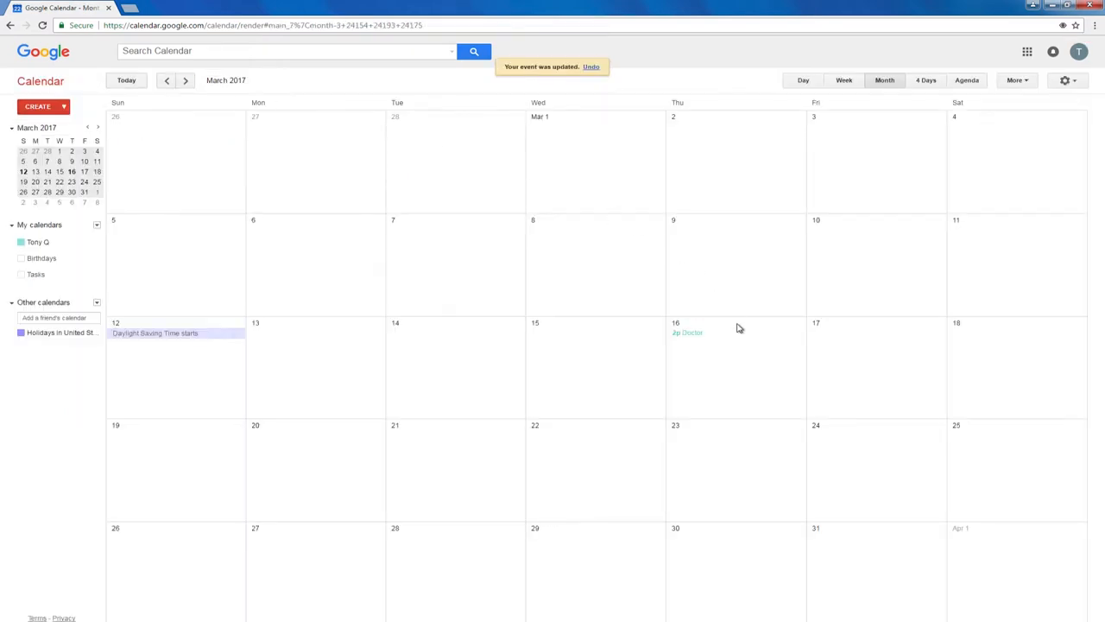
click(688, 332)
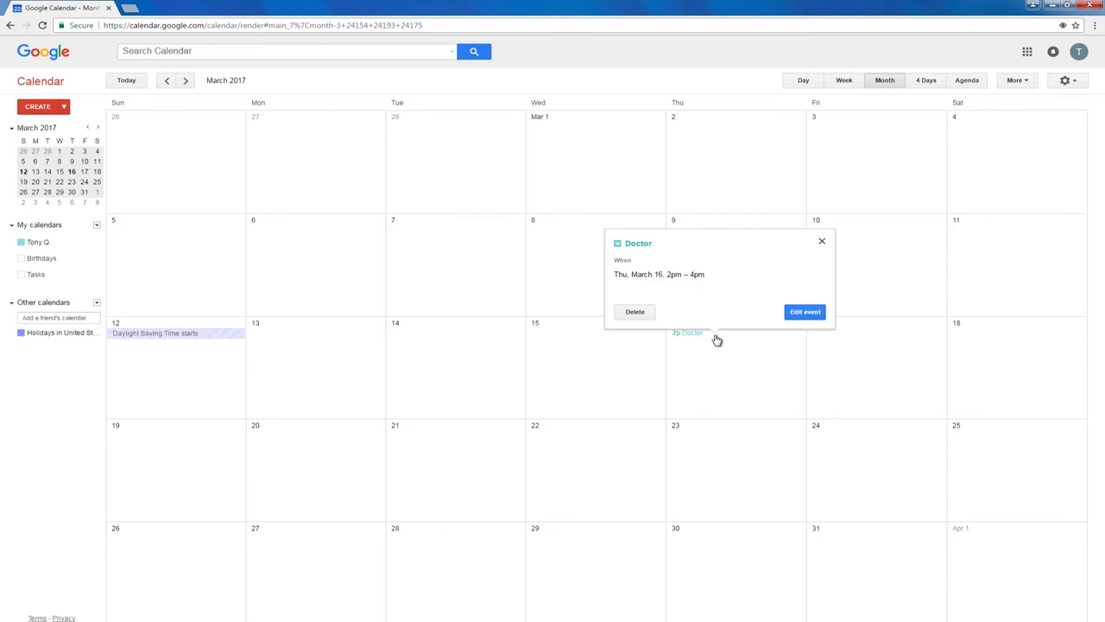